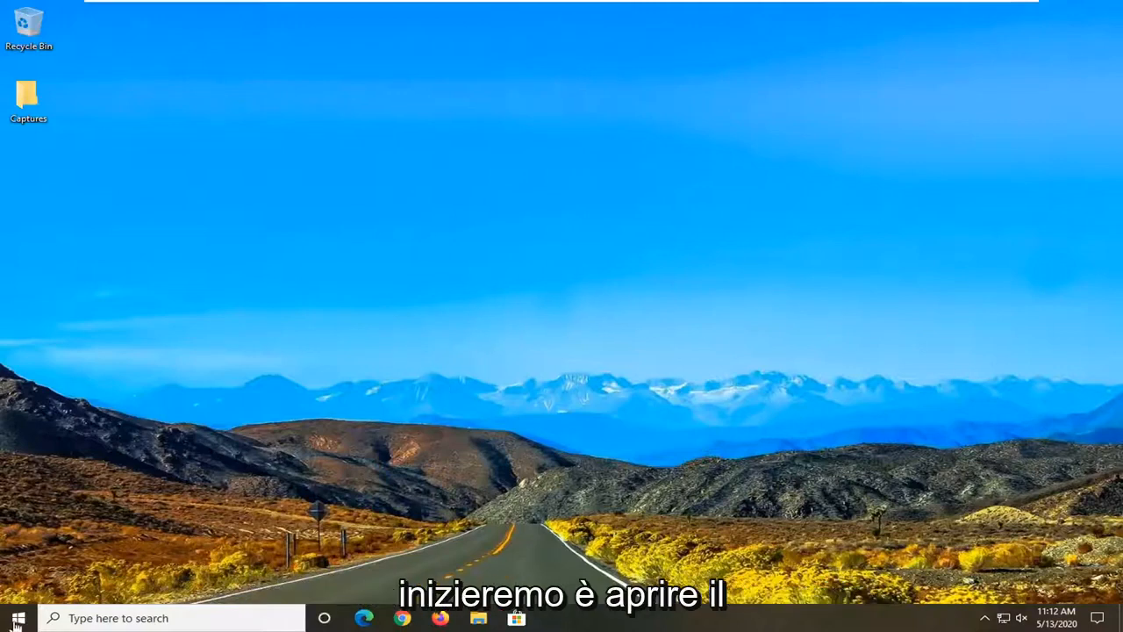
# Step: Search the Start menu for sysdm.cpl to reach System Properties
pyautogui.click(16, 618)
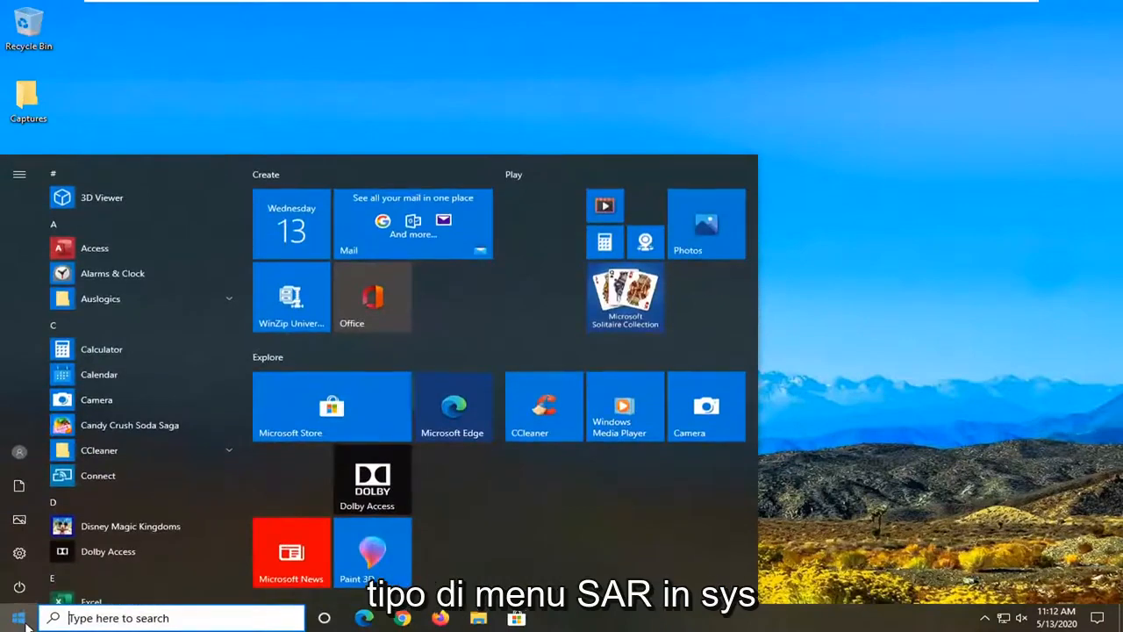
pyautogui.write('sysdm.cpl')
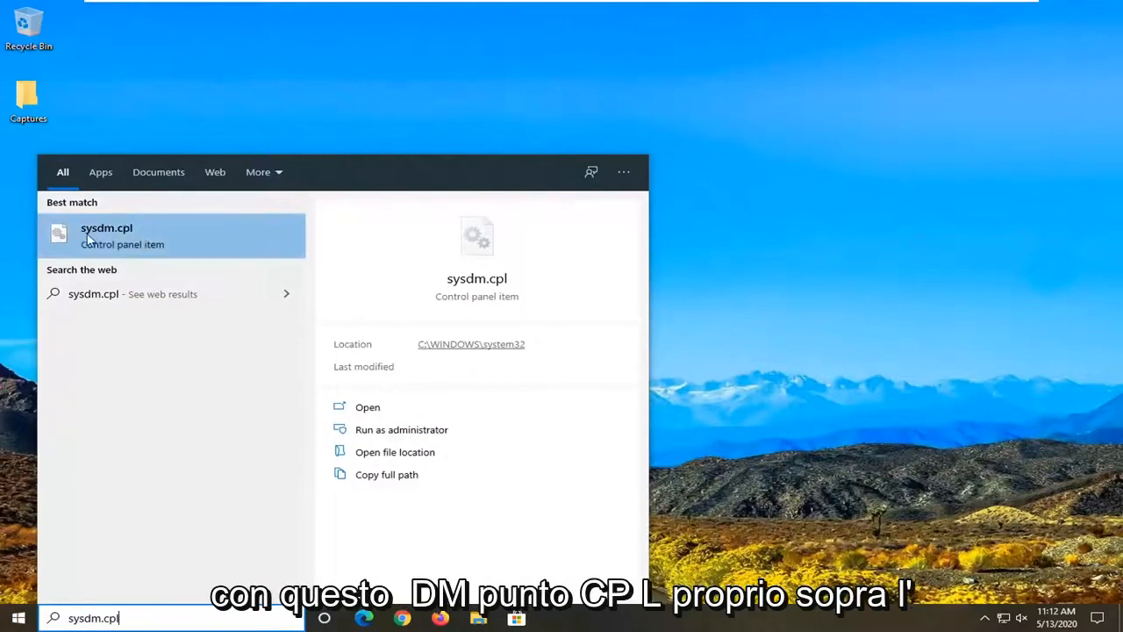
pyautogui.moveTo(88, 236)
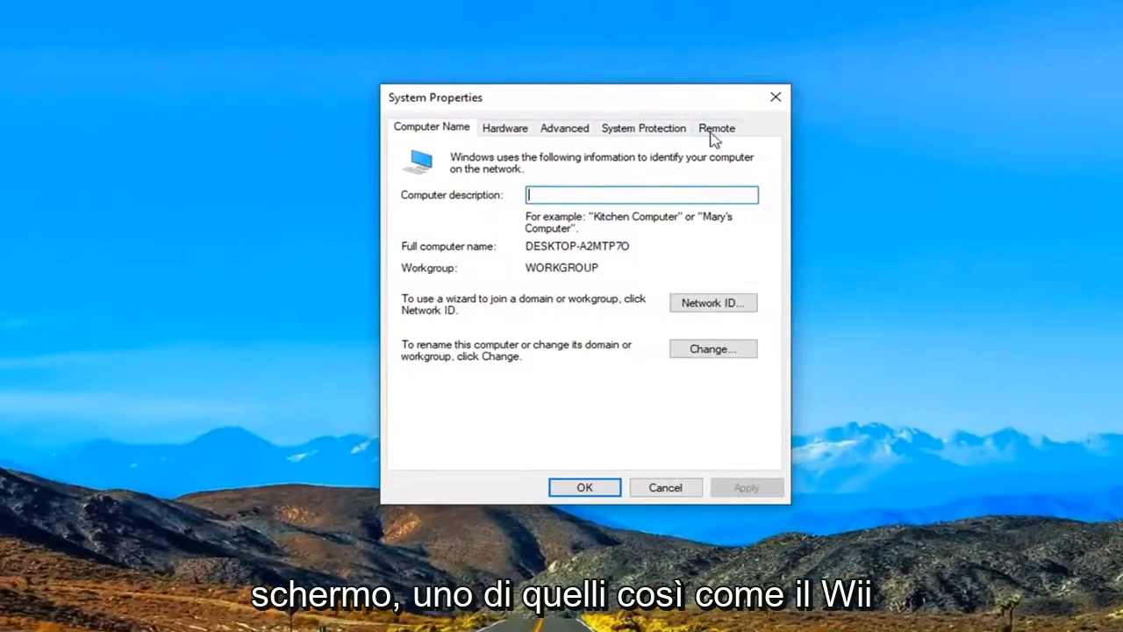
# Step: On the Remote settings, allow remote connections to this computer with Network Level Authentication kept
pyautogui.click(716, 127)
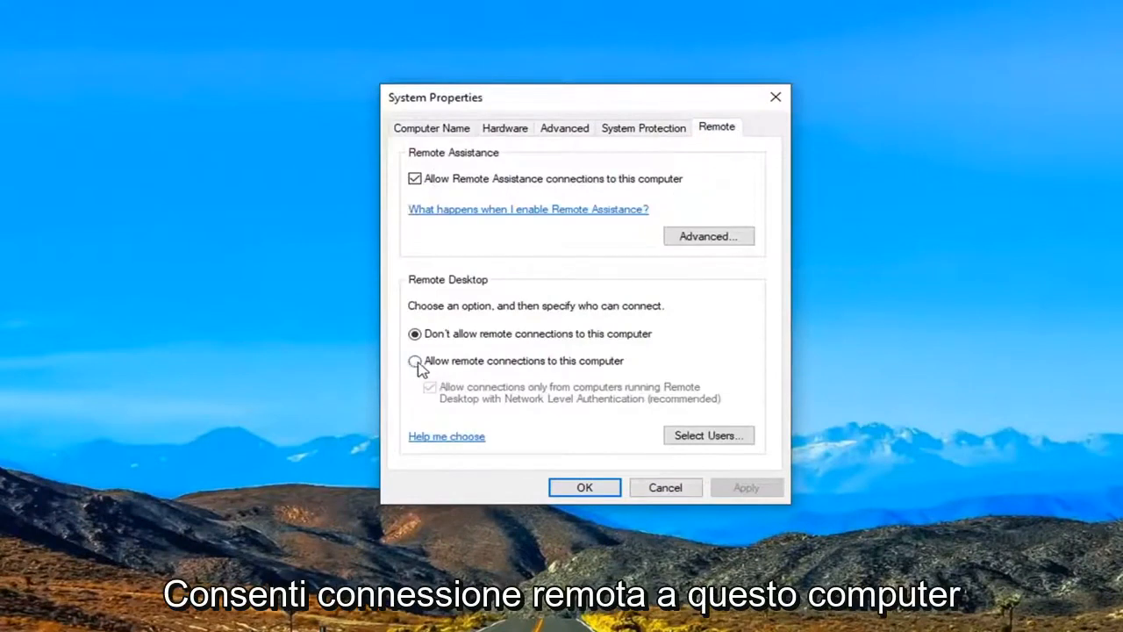
pyautogui.click(414, 362)
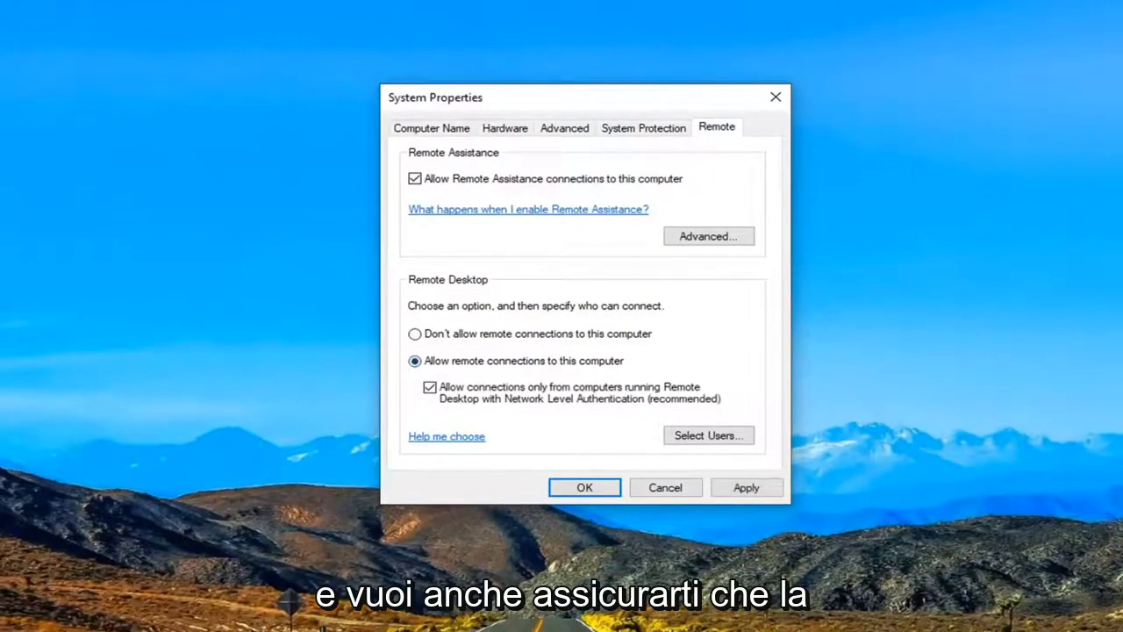
pyautogui.moveTo(1102, 453)
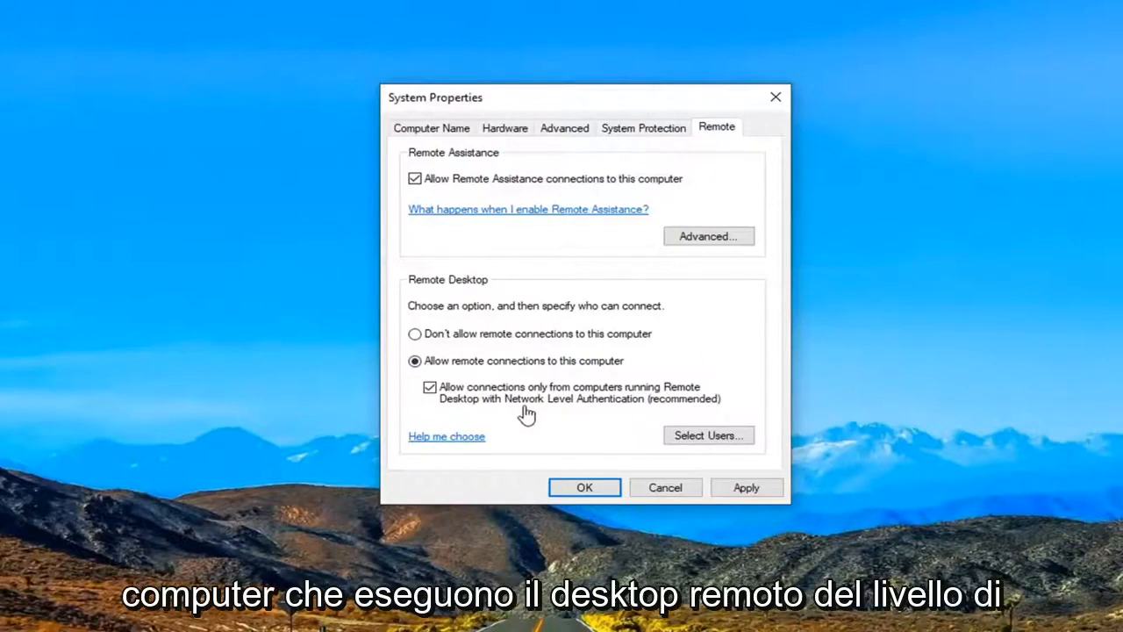
pyautogui.moveTo(527, 414)
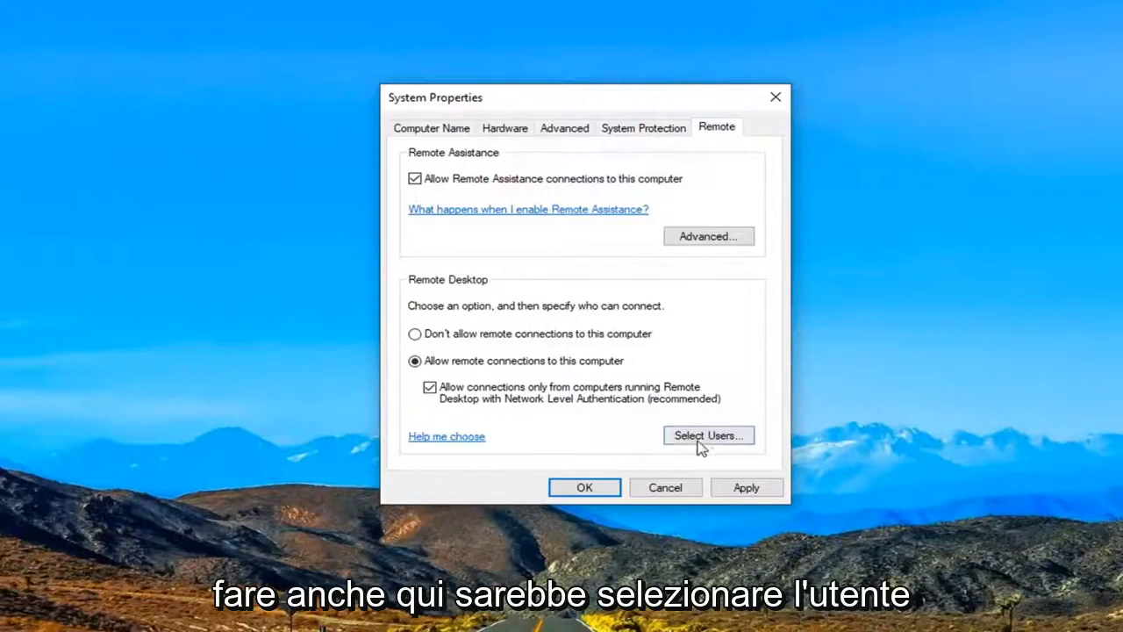
# Step: From Remote Desktop Users, start adding a new user or group for remote access
pyautogui.click(708, 435)
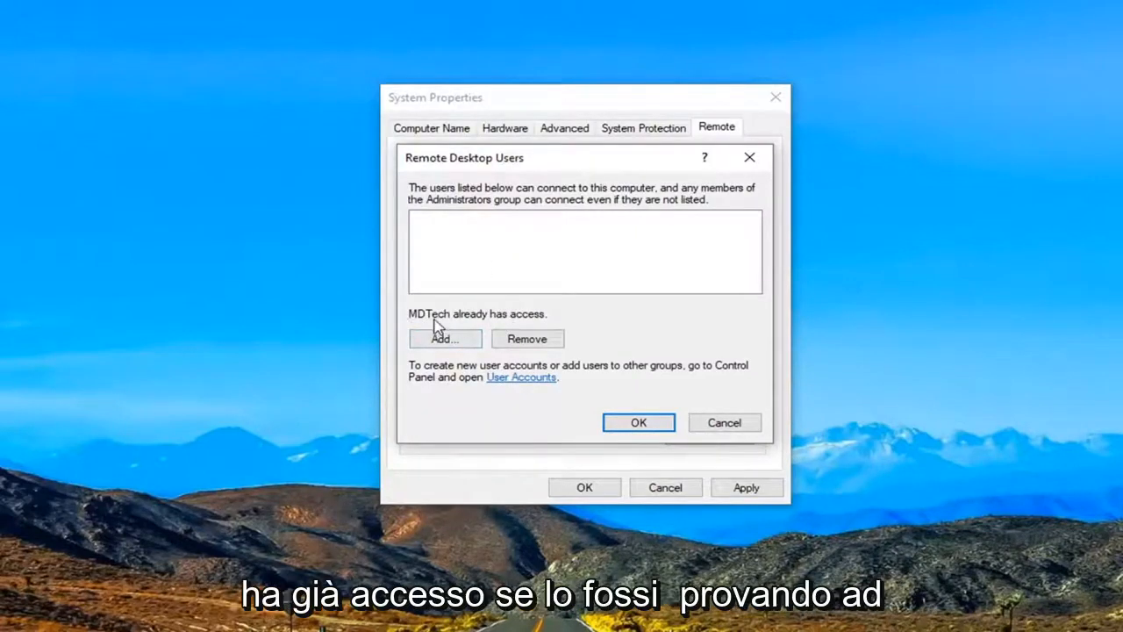
pyautogui.moveTo(501, 325)
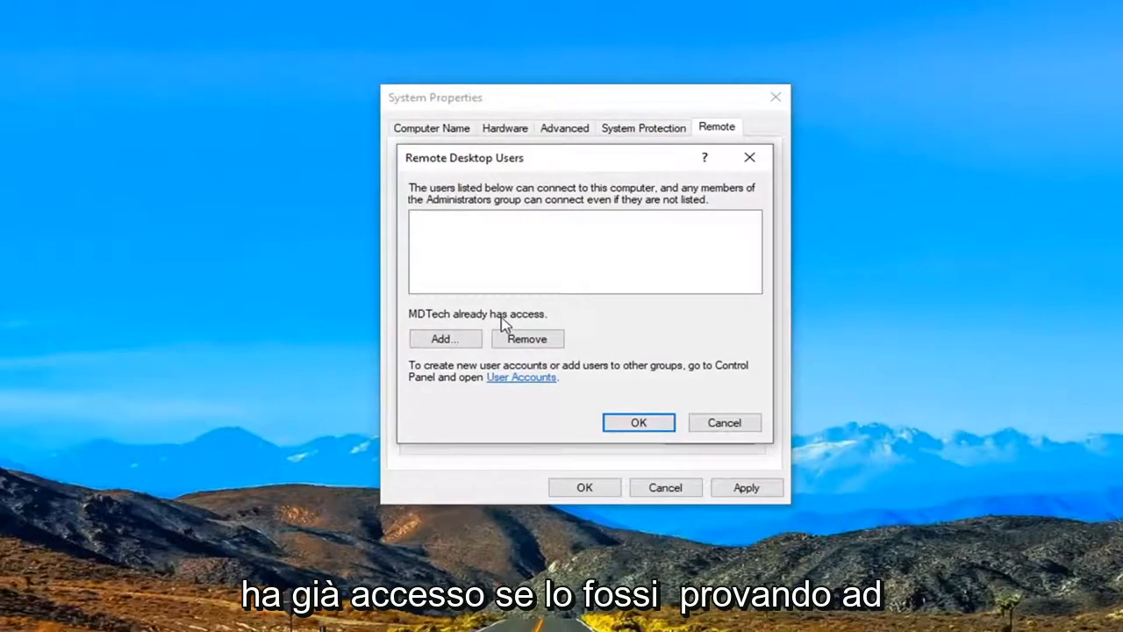
pyautogui.moveTo(283, 401)
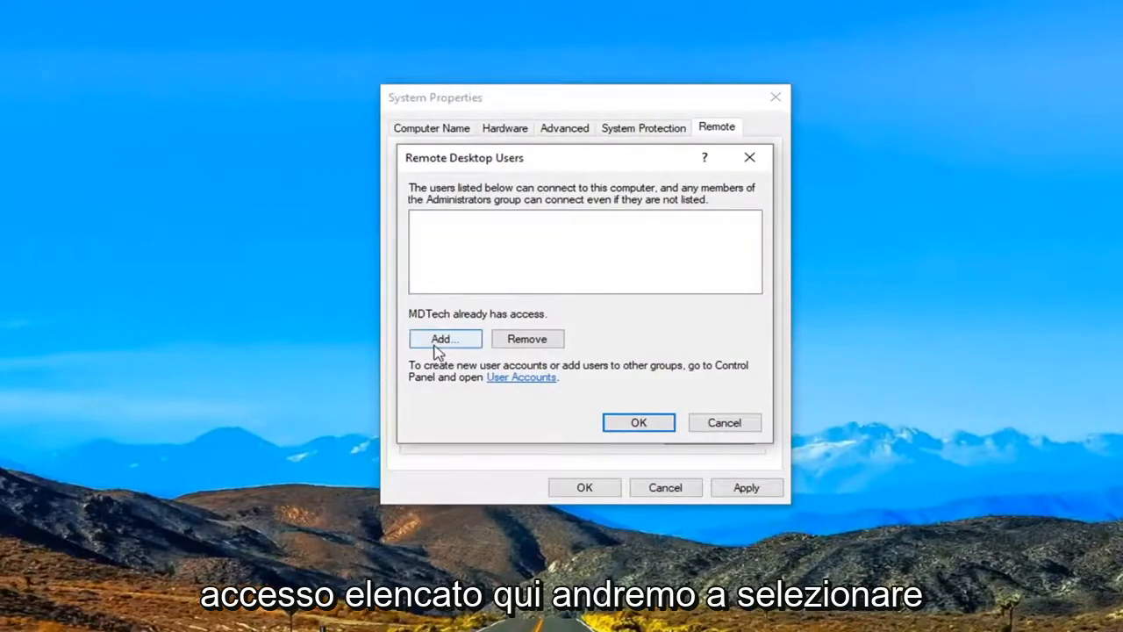
pyautogui.click(444, 338)
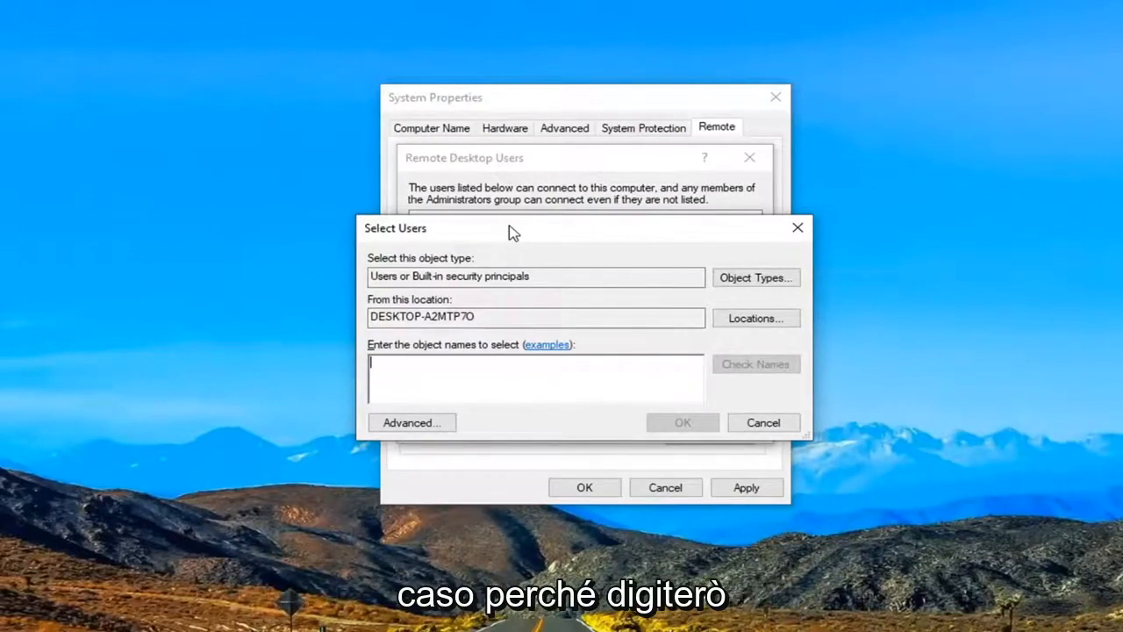
# Step: Add 'everyone', accept the corrected name Everyone, and confirm the Remote Desktop Users list
pyautogui.write('everyo')
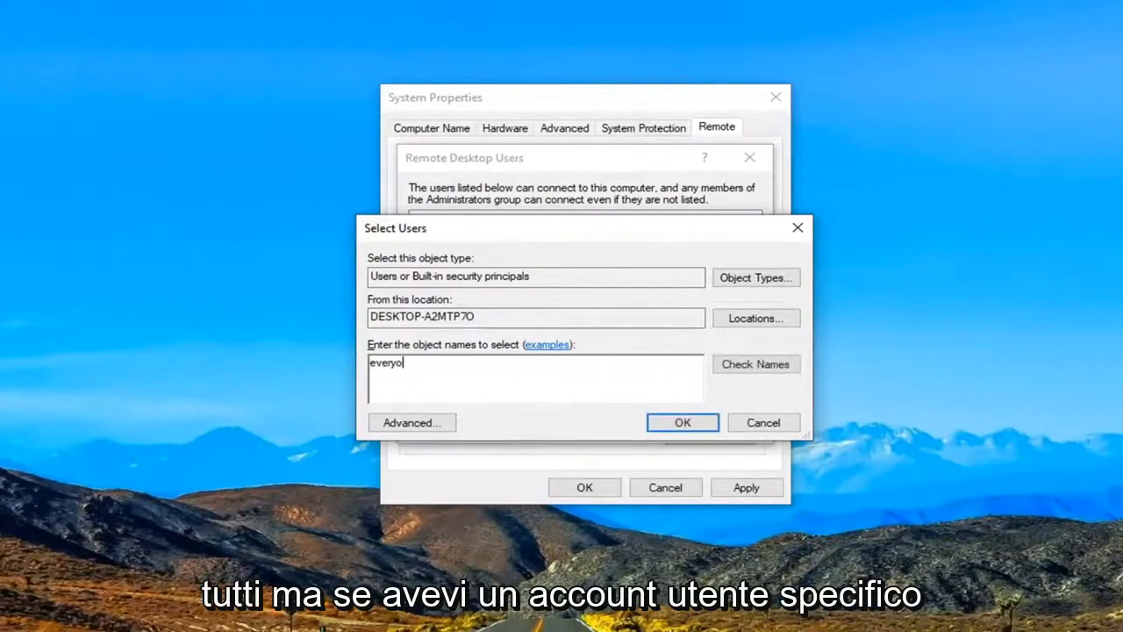
pyautogui.write('ne')
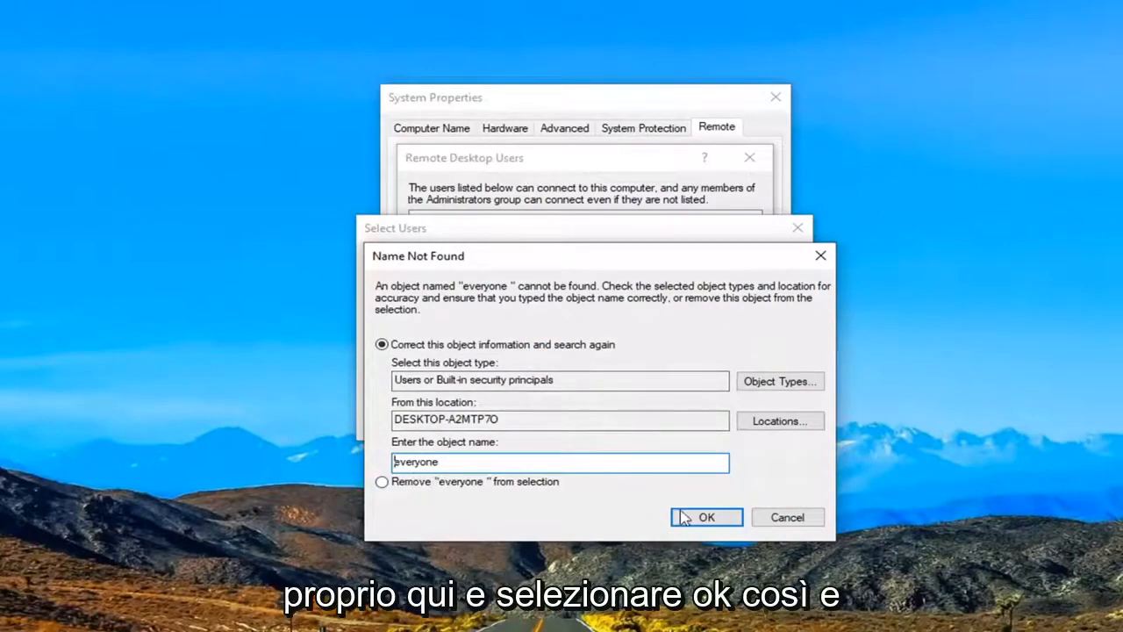
pyautogui.click(705, 516)
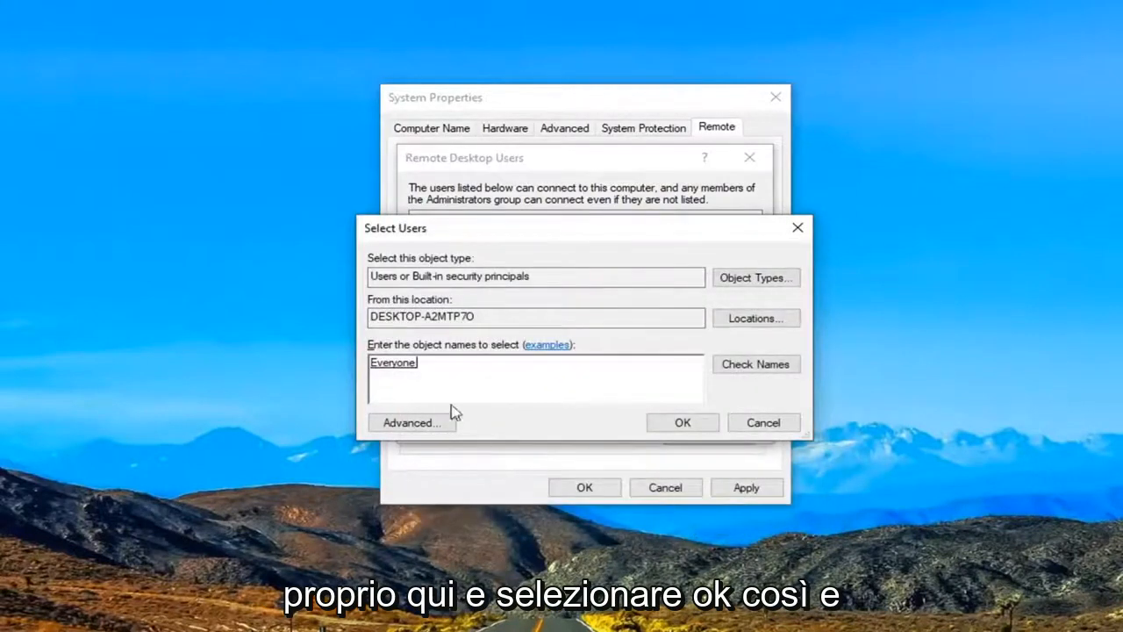
pyautogui.click(683, 421)
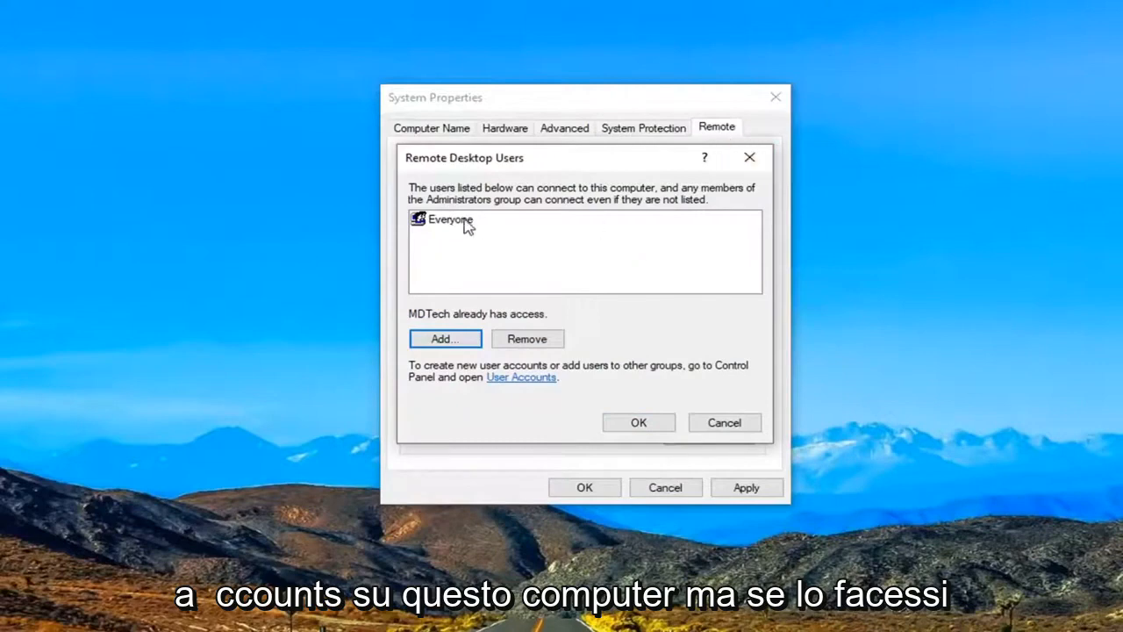
pyautogui.click(449, 220)
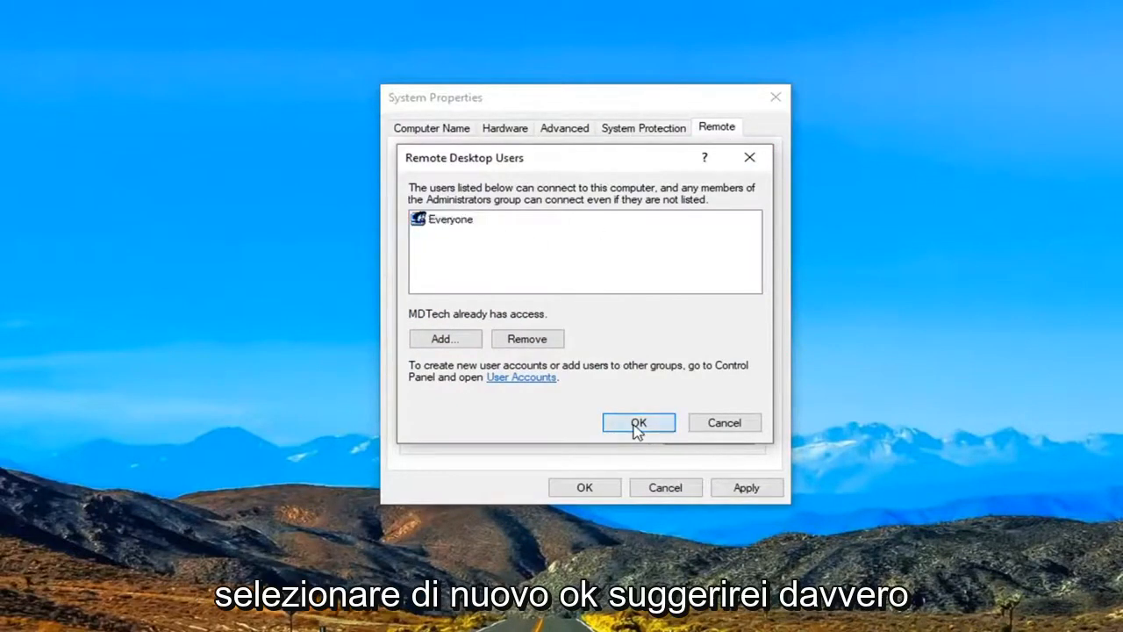
pyautogui.click(639, 422)
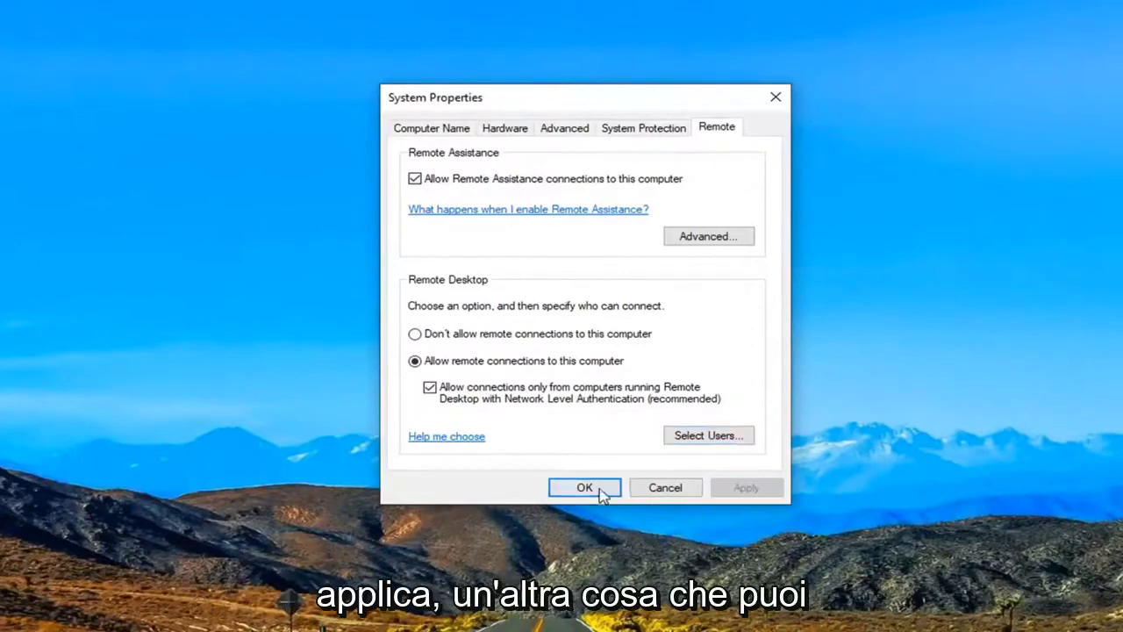
# Step: Apply the remote settings, then launch Command Prompt from a 'cmd' search with Run as administrator
pyautogui.click(584, 488)
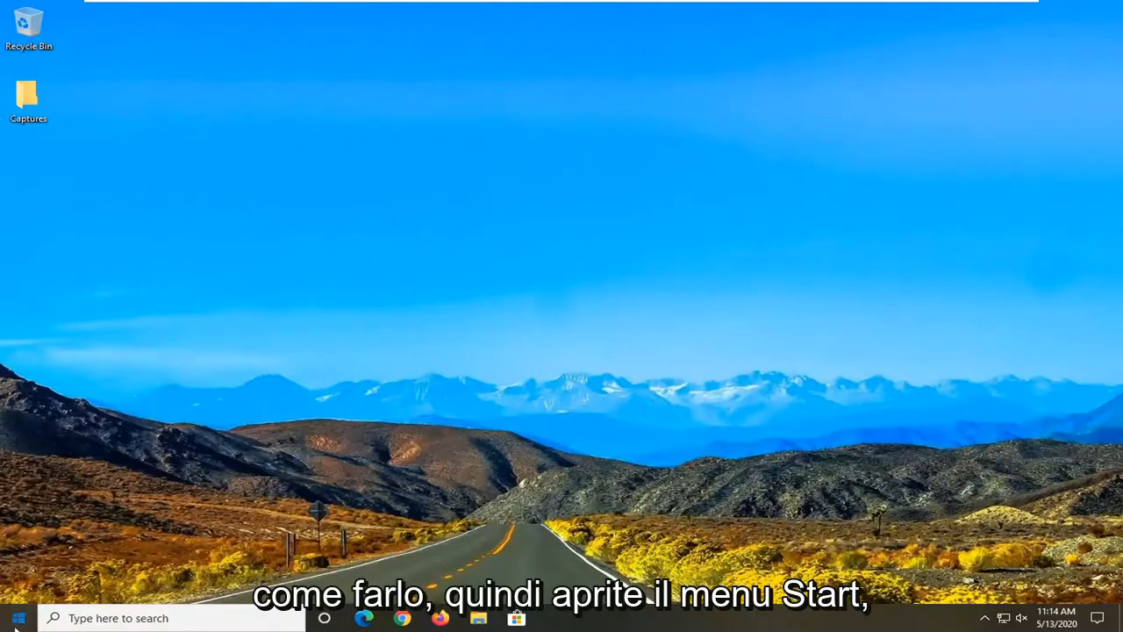
pyautogui.write('cmd')
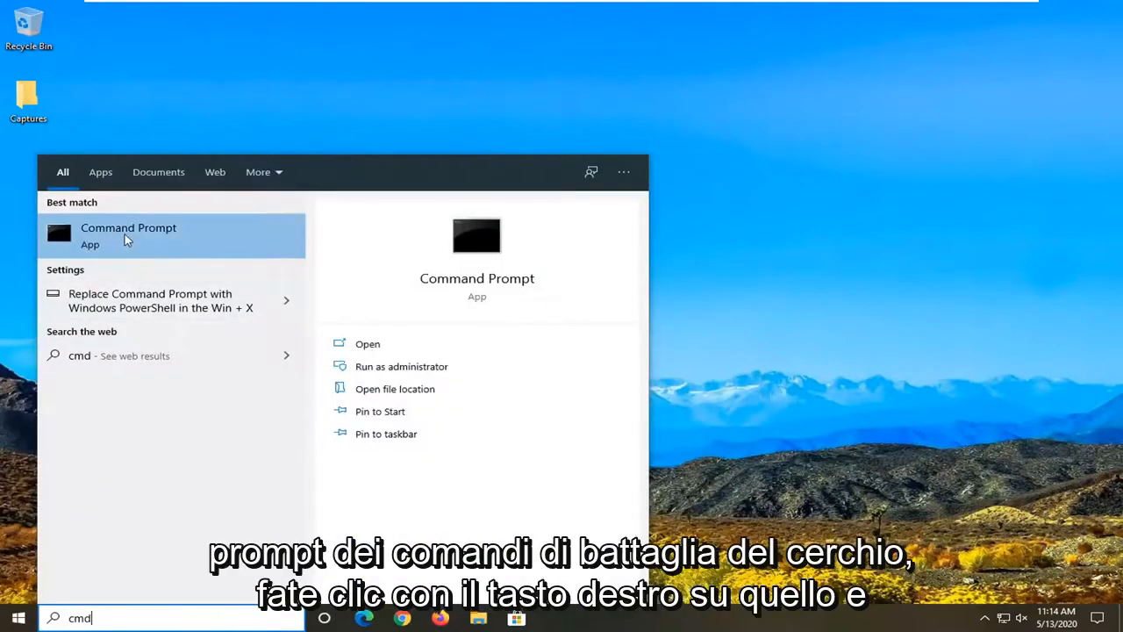
pyautogui.rightClick(128, 235)
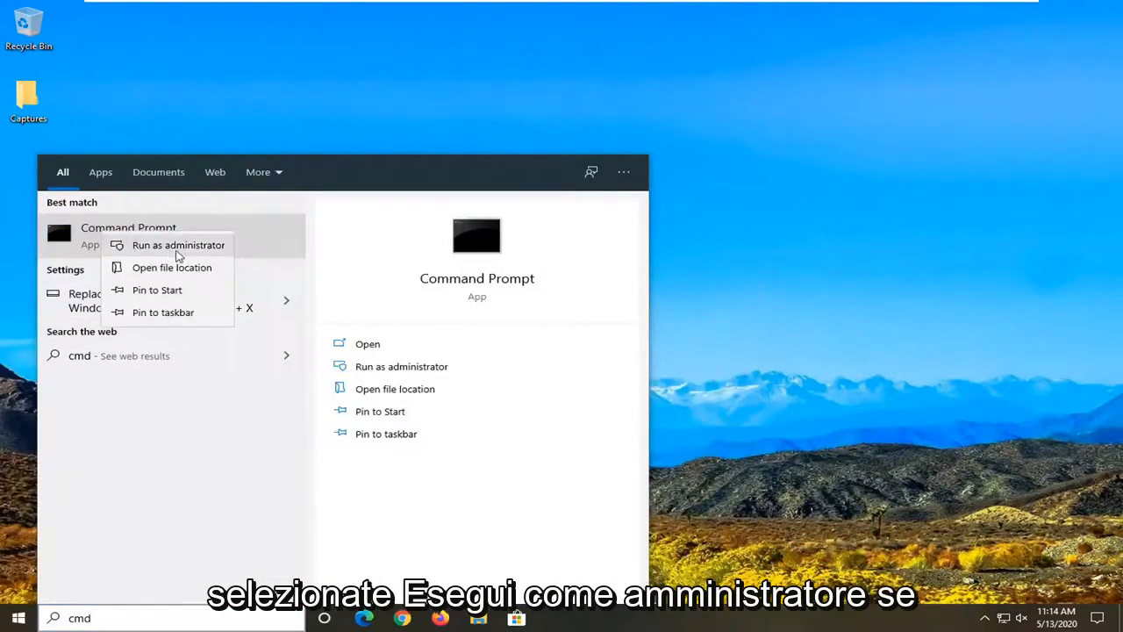
pyautogui.click(179, 245)
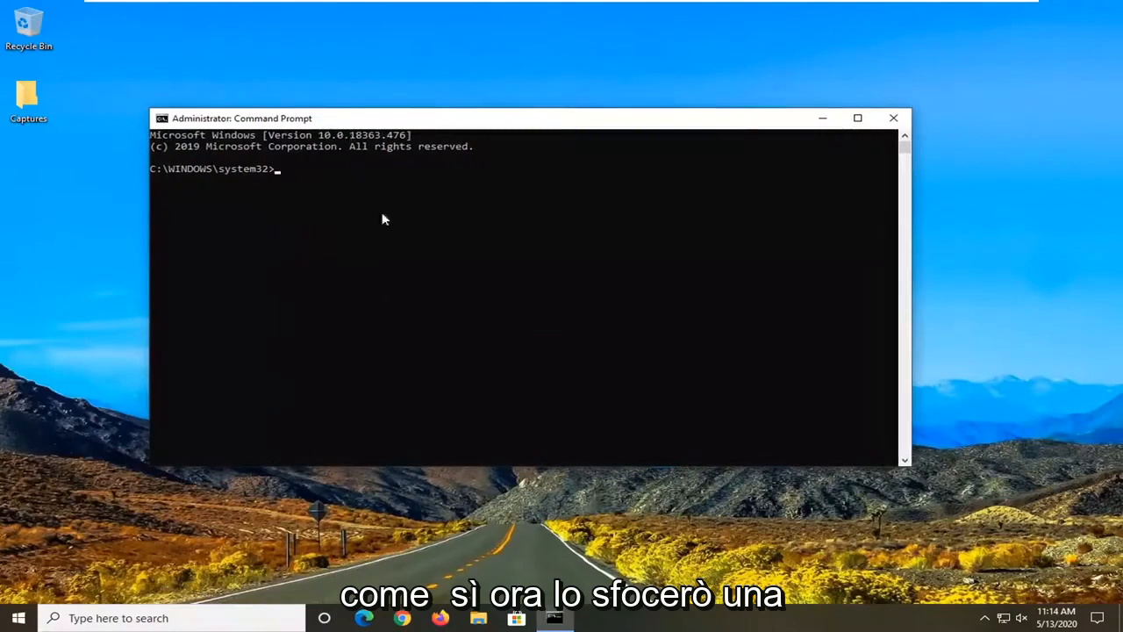
pyautogui.moveTo(273, 421)
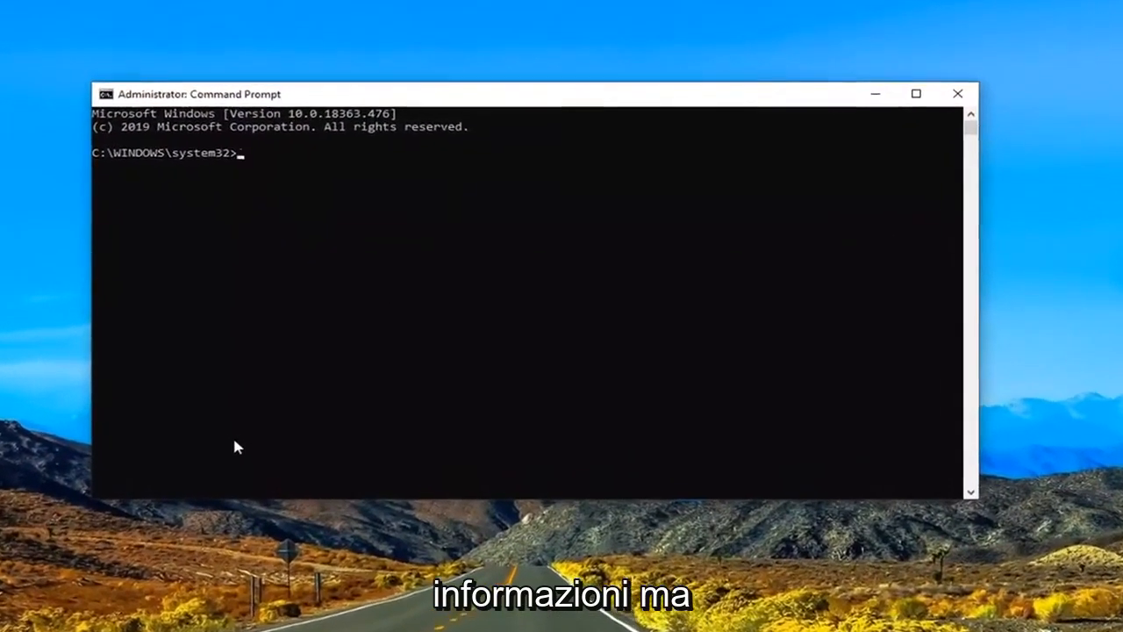
# Step: Run ipconfig to show the Ethernet adapter's IPv4 address, subnet mask and gateway
pyautogui.write('ipconfig')
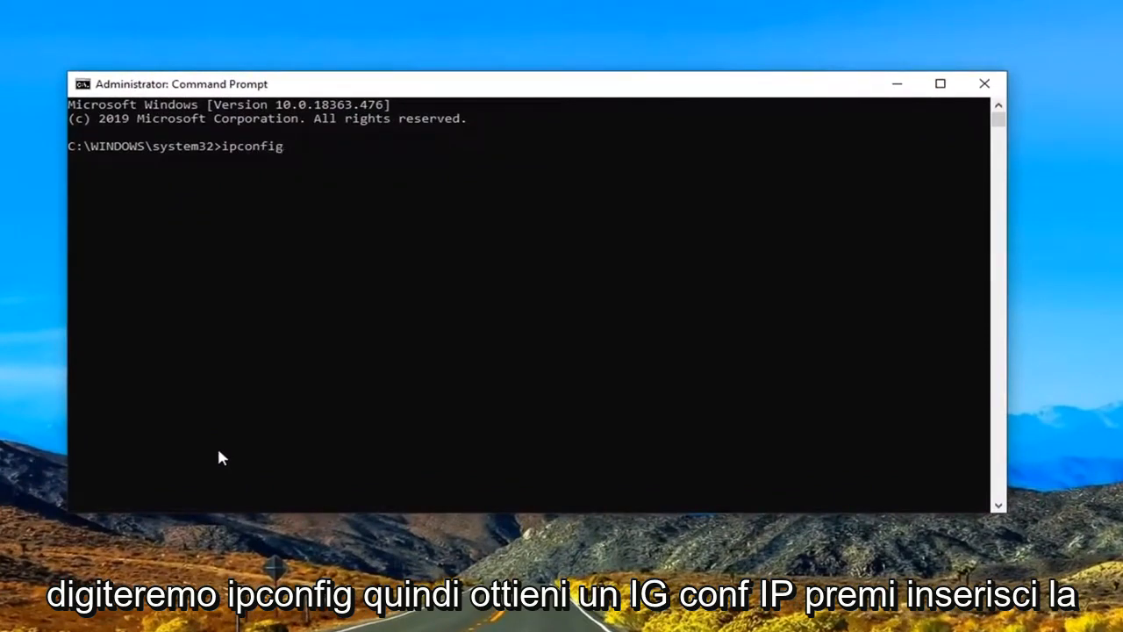
pyautogui.press('Return')
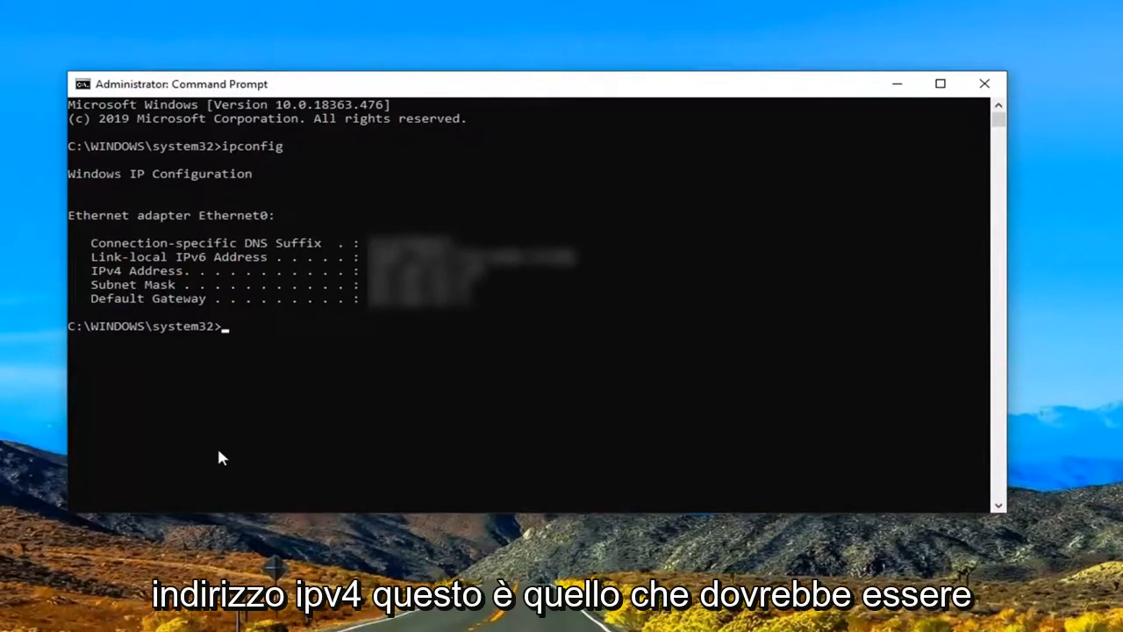
pyautogui.moveTo(201, 273)
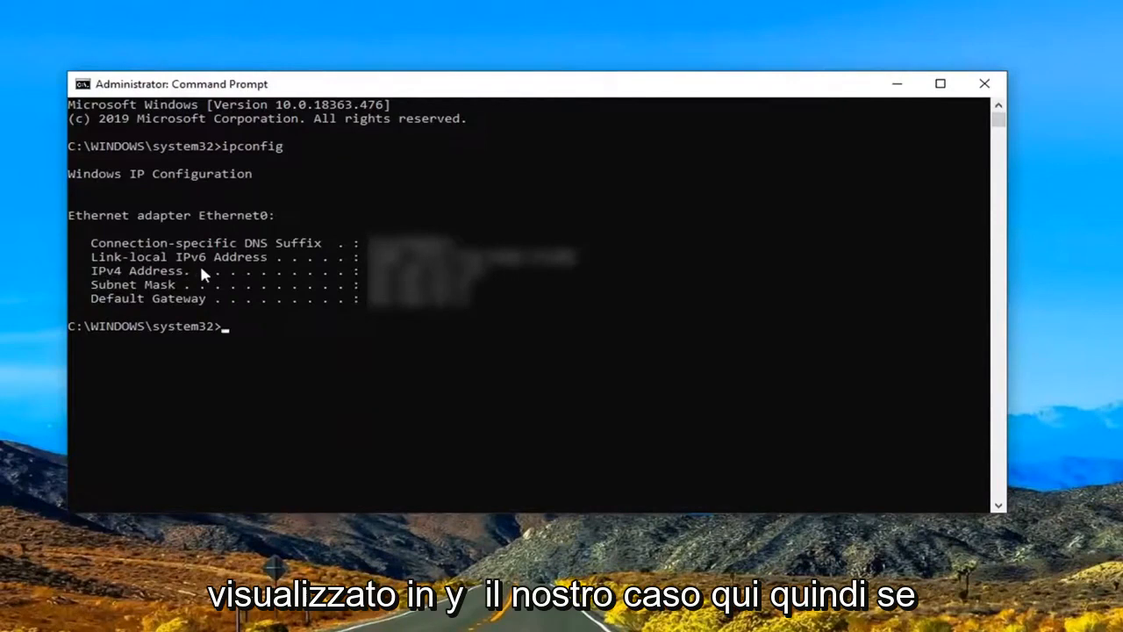
pyautogui.moveTo(302, 277)
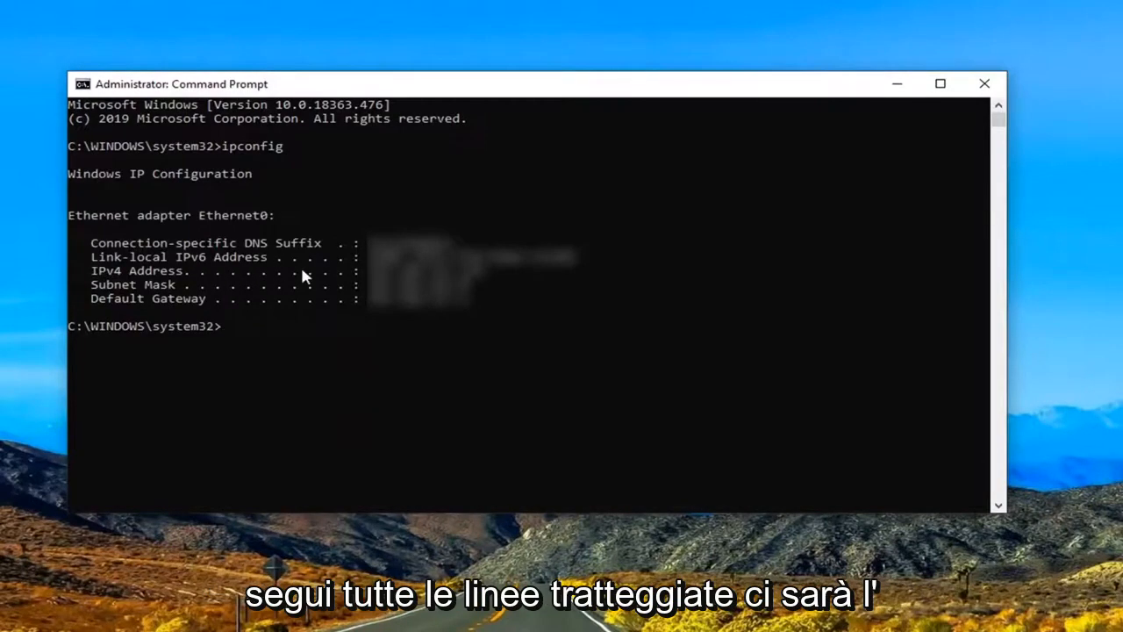
pyautogui.moveTo(195, 355)
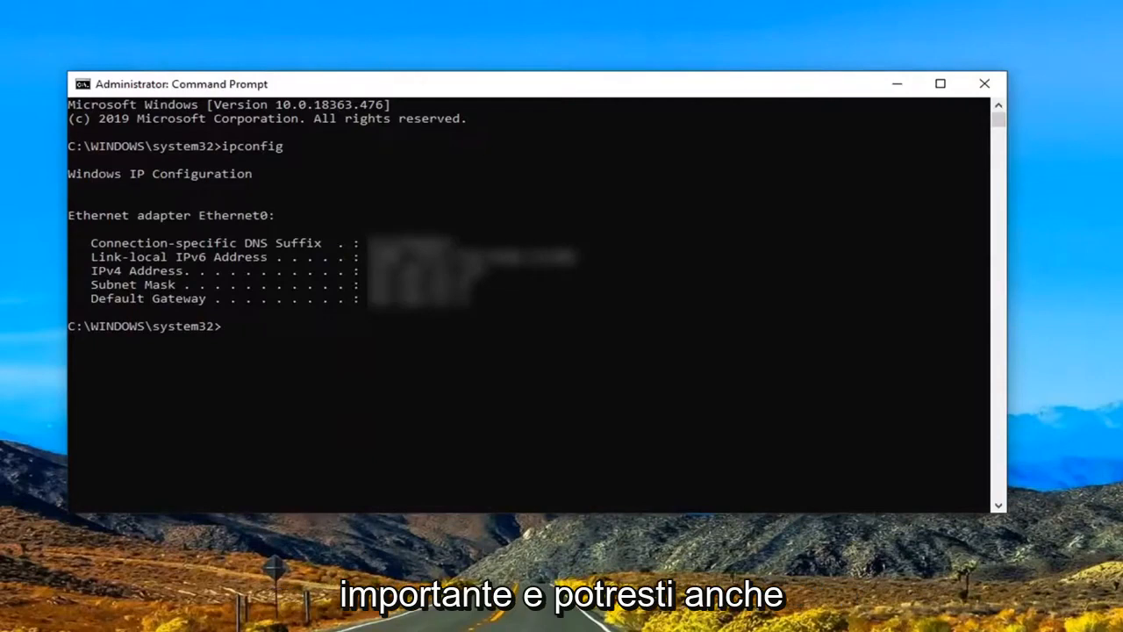
pyautogui.moveTo(252, 380)
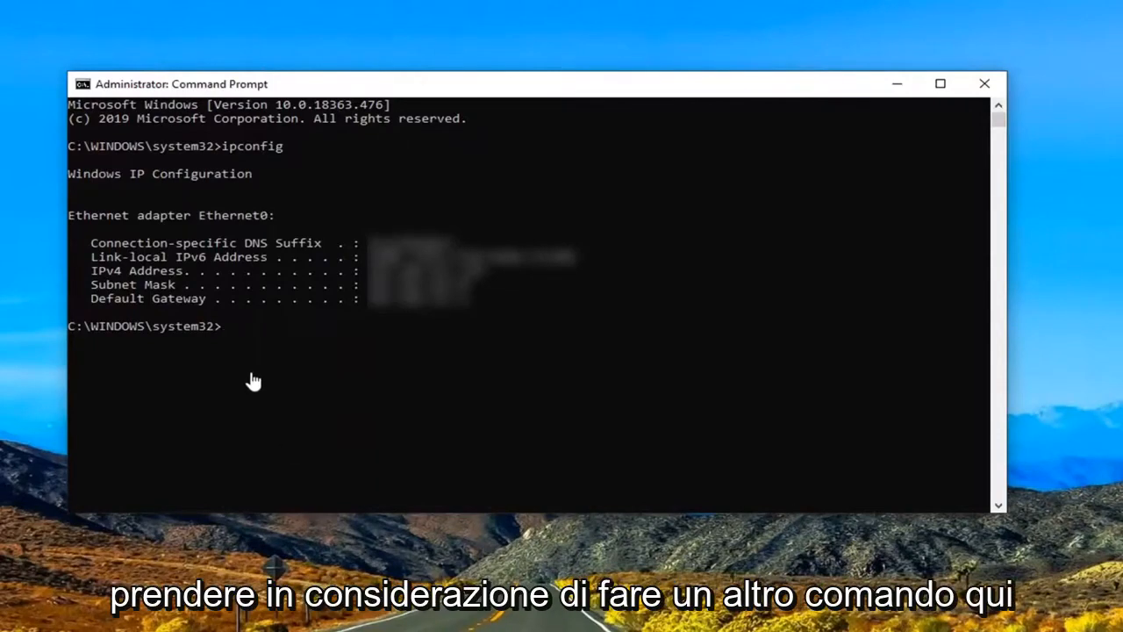
pyautogui.moveTo(277, 363)
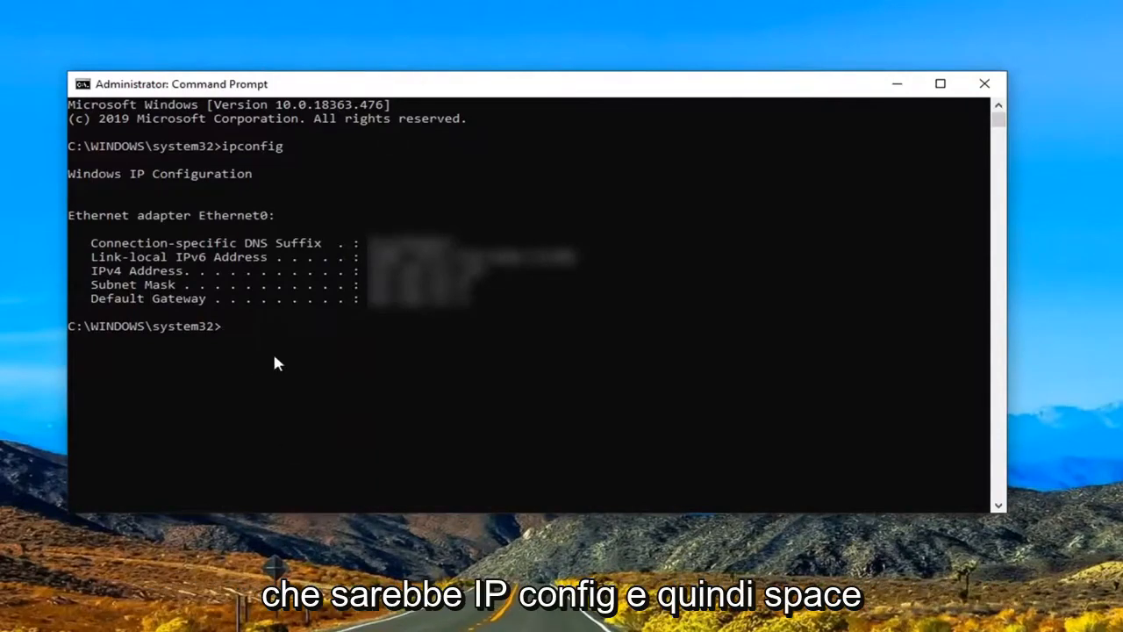
# Step: Run ipconfig /flushdns so the DNS Resolver Cache reports successfully flushed
pyautogui.write('ipcon')
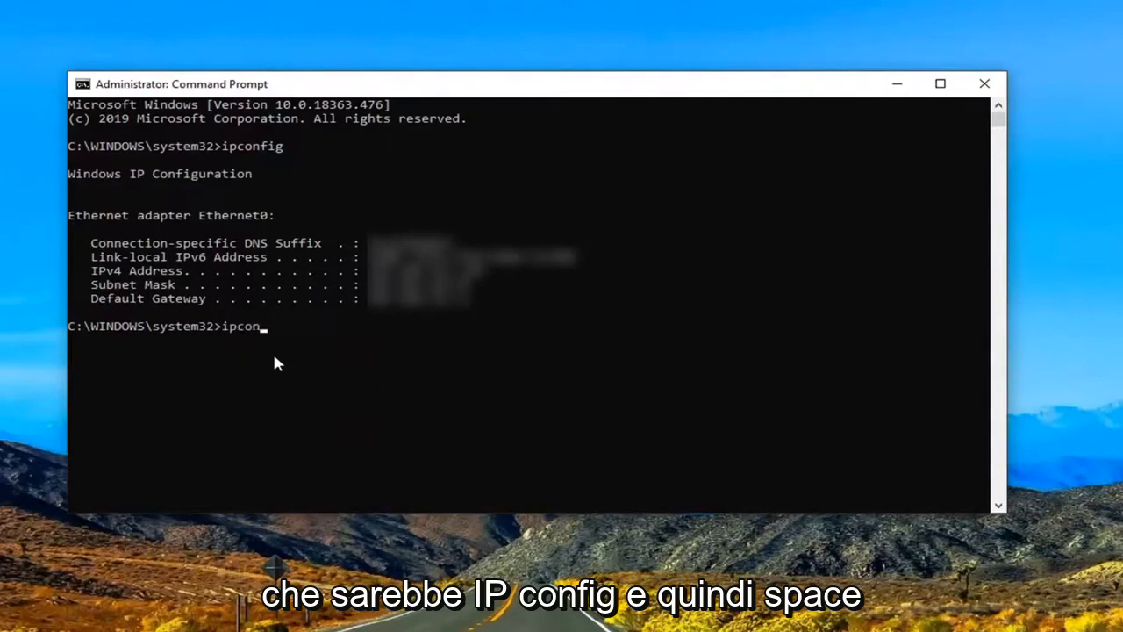
pyautogui.write('fig')
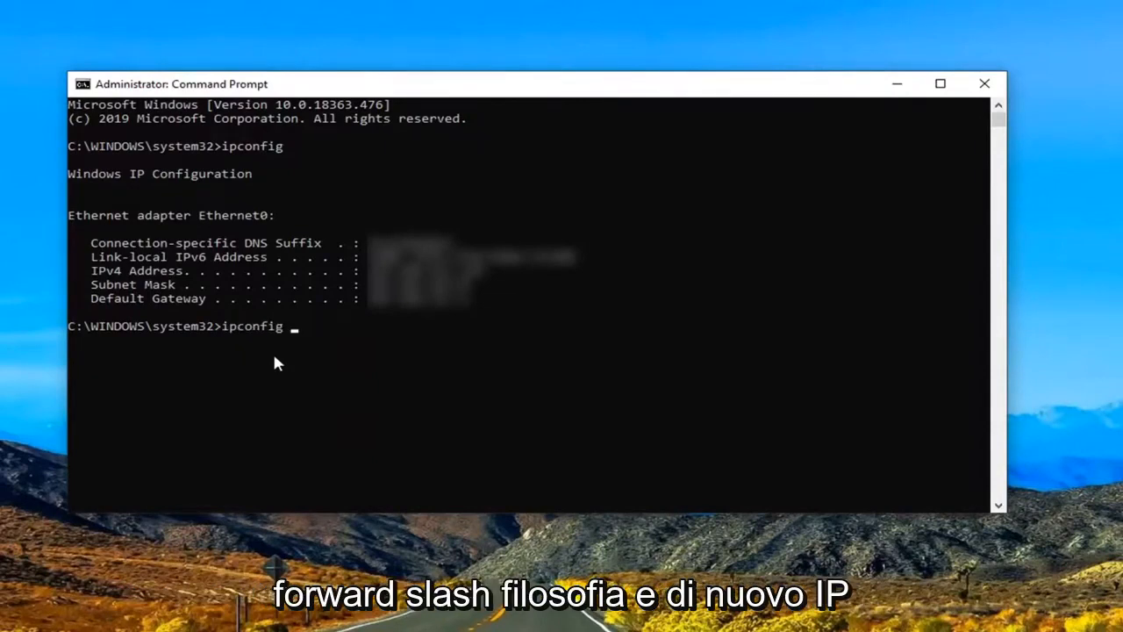
pyautogui.write('/flushdns')
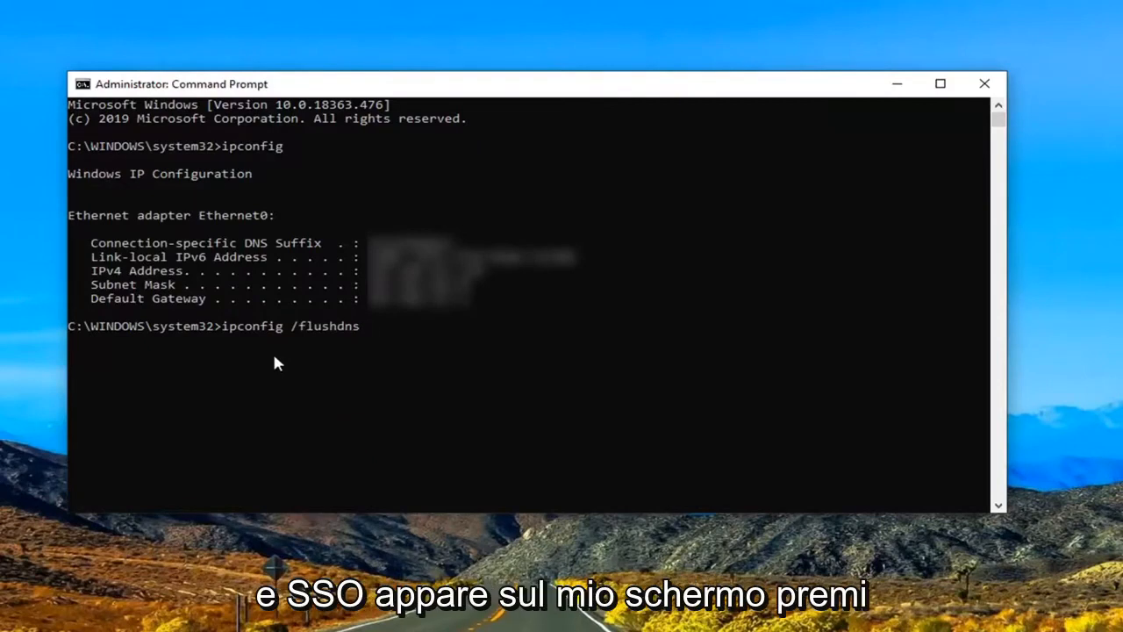
pyautogui.press('Return')
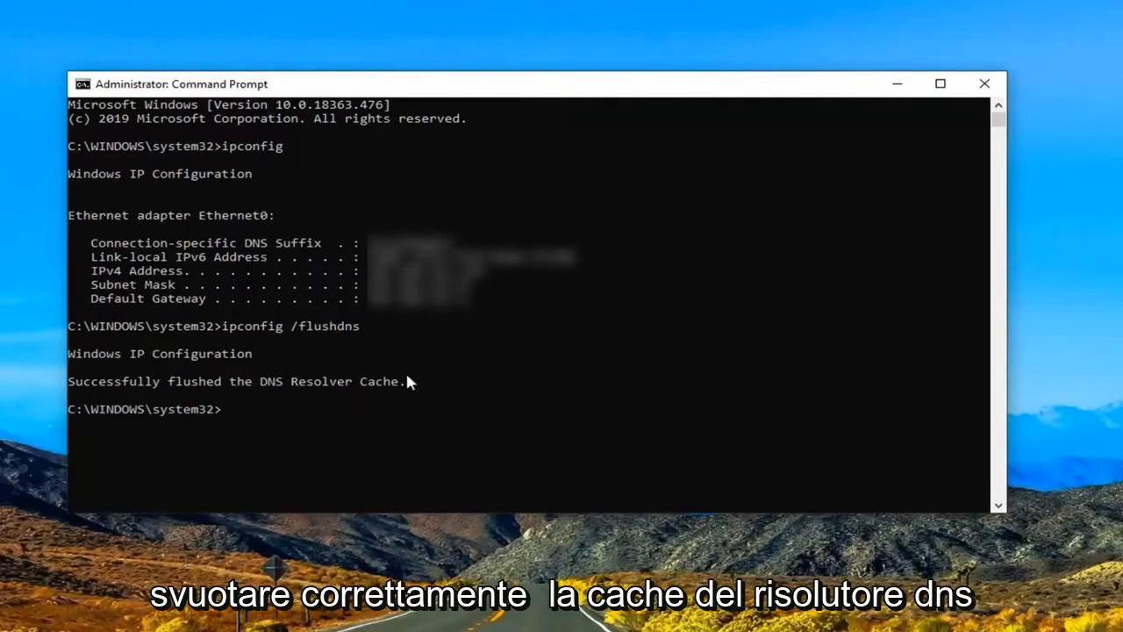
pyautogui.moveTo(320, 456)
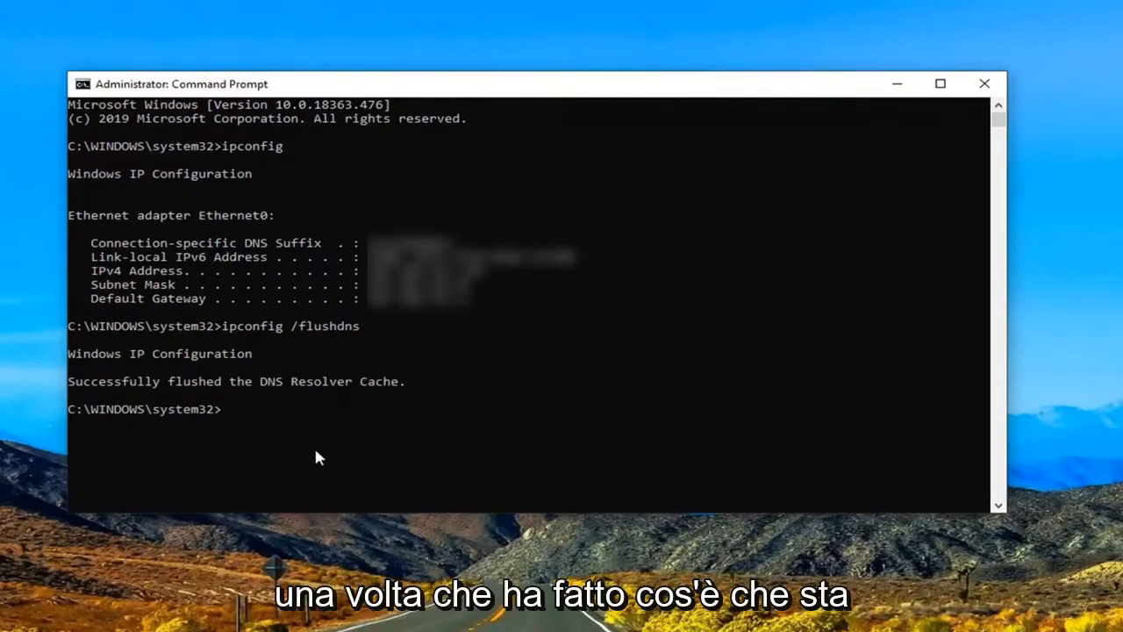